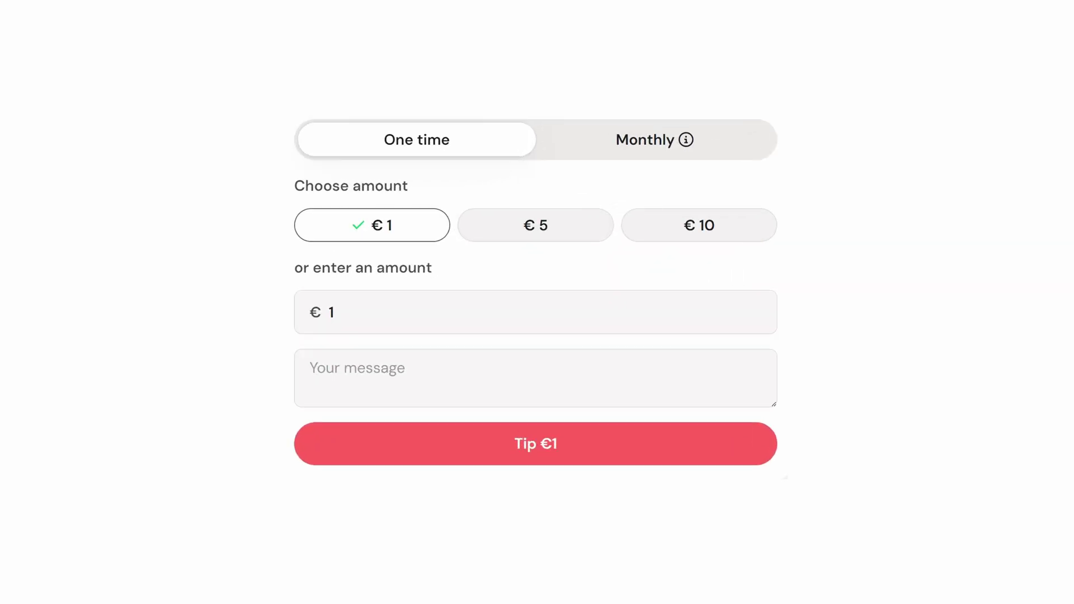
Pick the €10 tip amount and enter 0000000 in the tip form.
{"action": "left_click", "coordinate": [698, 225]}
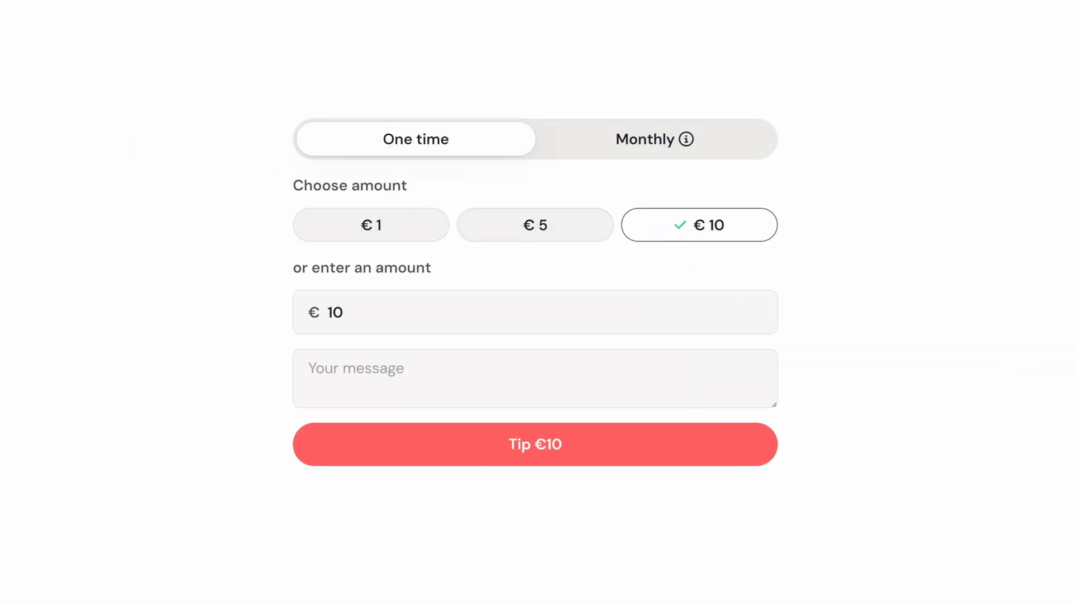
{"action": "type", "text": "0000000"}
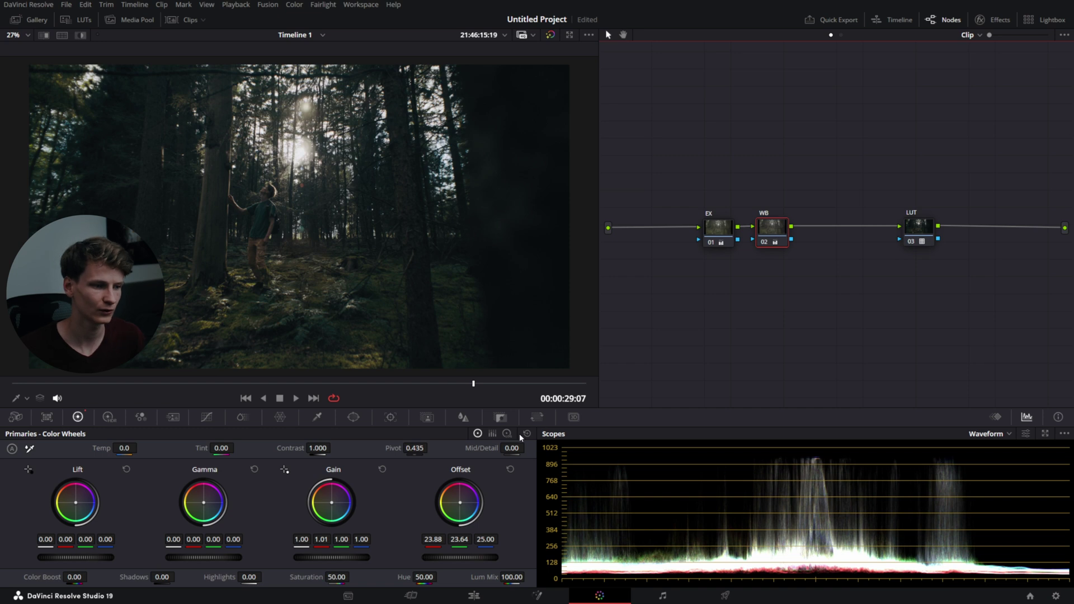
Select node 01 (EX) and cycle the Primaries palette modes between Log Wheels and Color Wheels.
{"action": "left_click", "coordinate": [717, 229]}
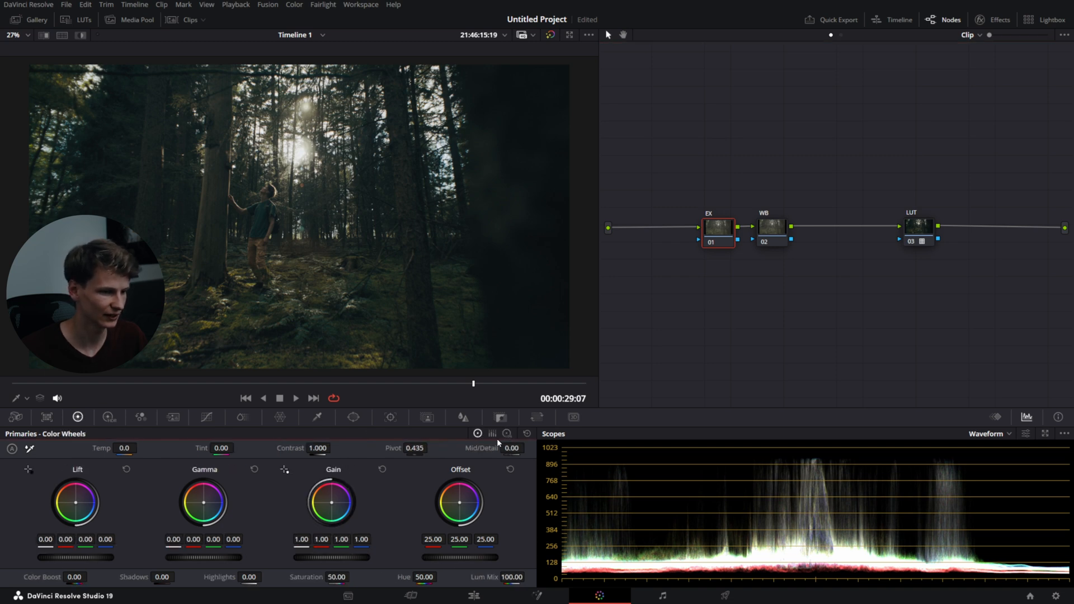
{"action": "left_click", "coordinate": [492, 434]}
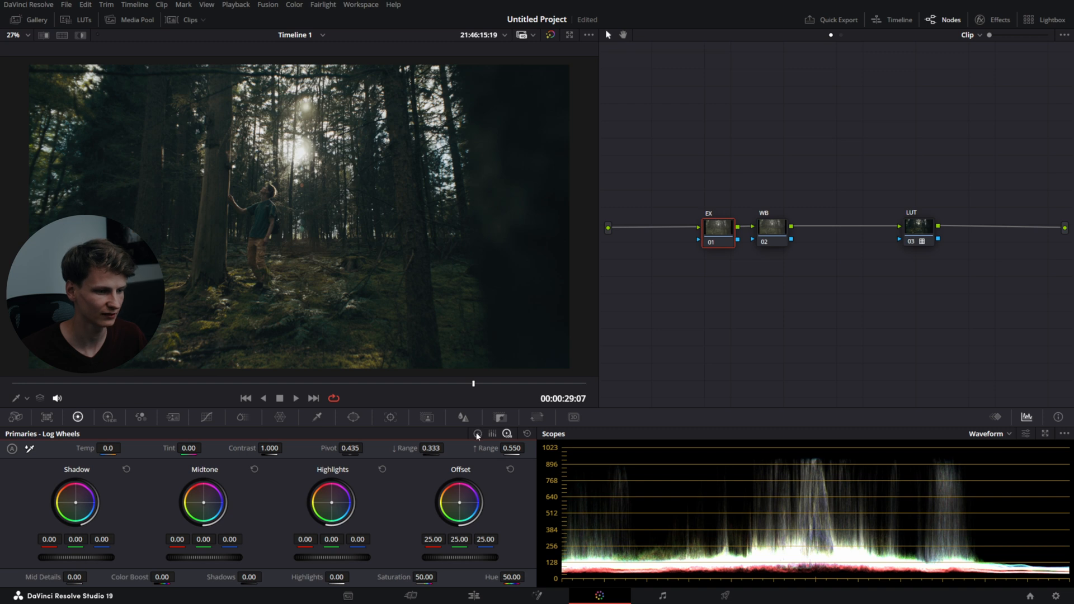
{"action": "left_click", "coordinate": [478, 434]}
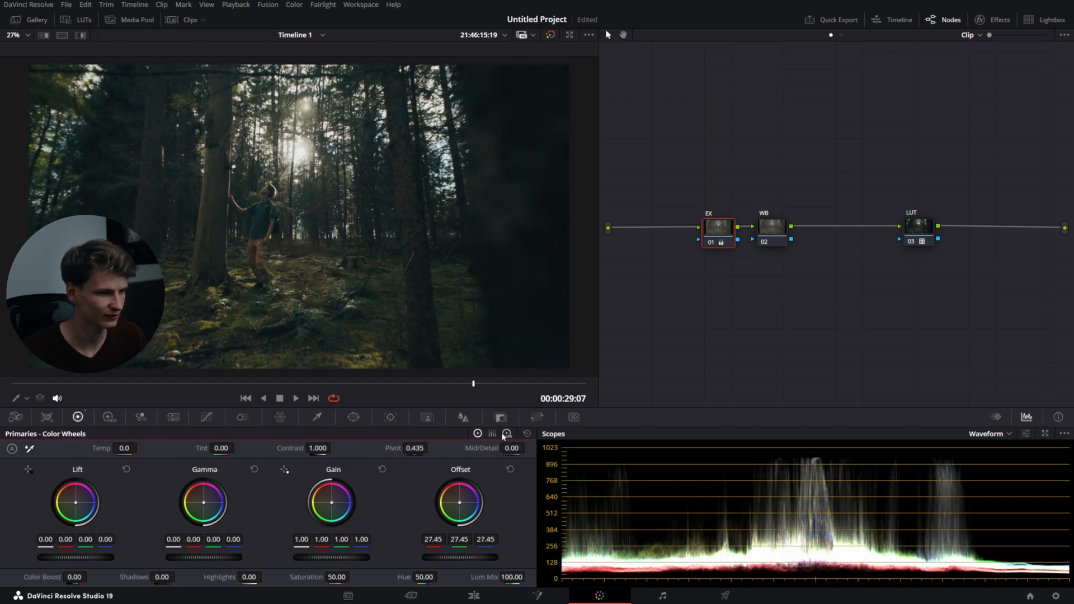
{"action": "left_click", "coordinate": [492, 433]}
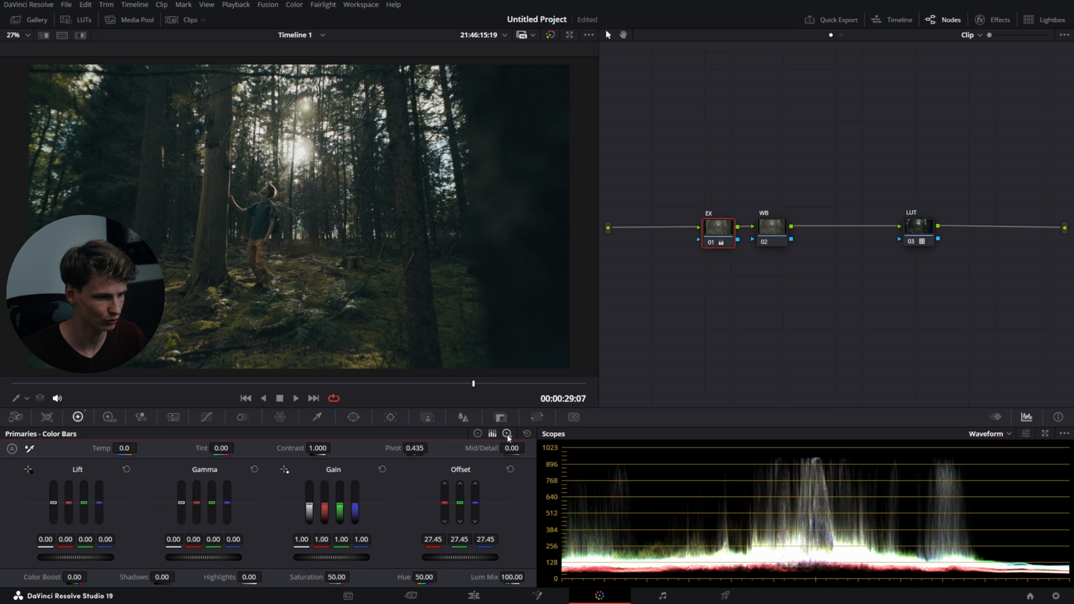
{"action": "left_click", "coordinate": [507, 433]}
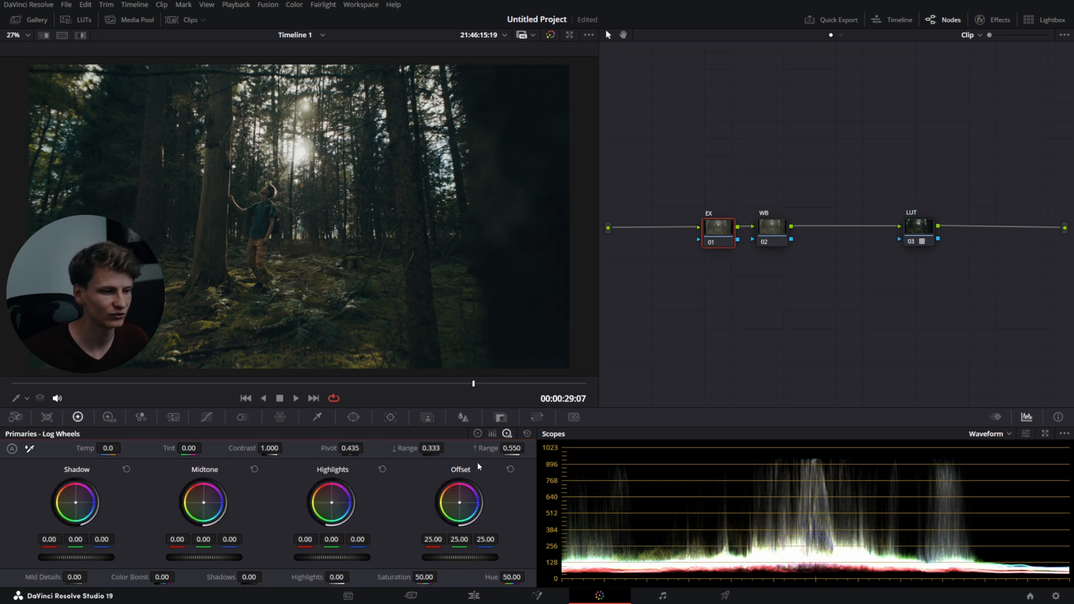
{"action": "left_click", "coordinate": [477, 434]}
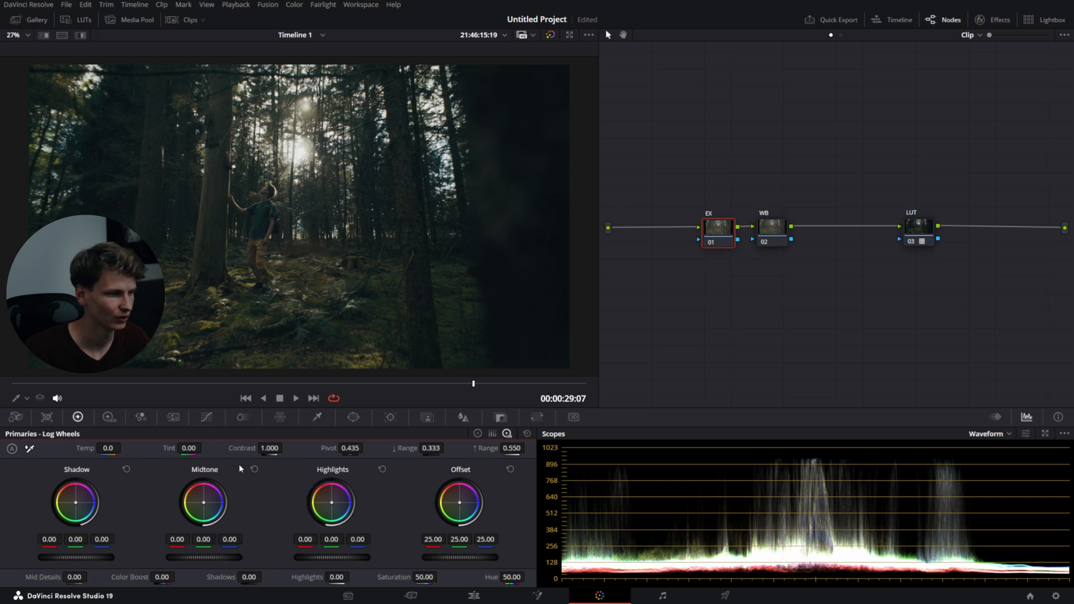
{"action": "mouse_move", "coordinate": [394, 471]}
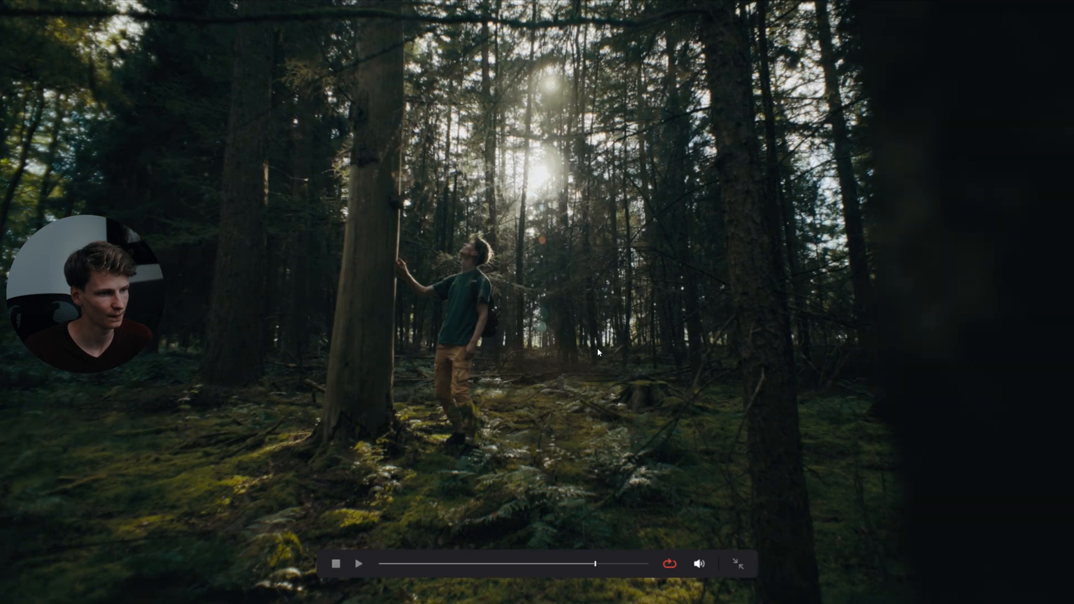
Leave the full-screen cinema viewer and work a master dial on the log wheels.
{"action": "left_click", "coordinate": [738, 563]}
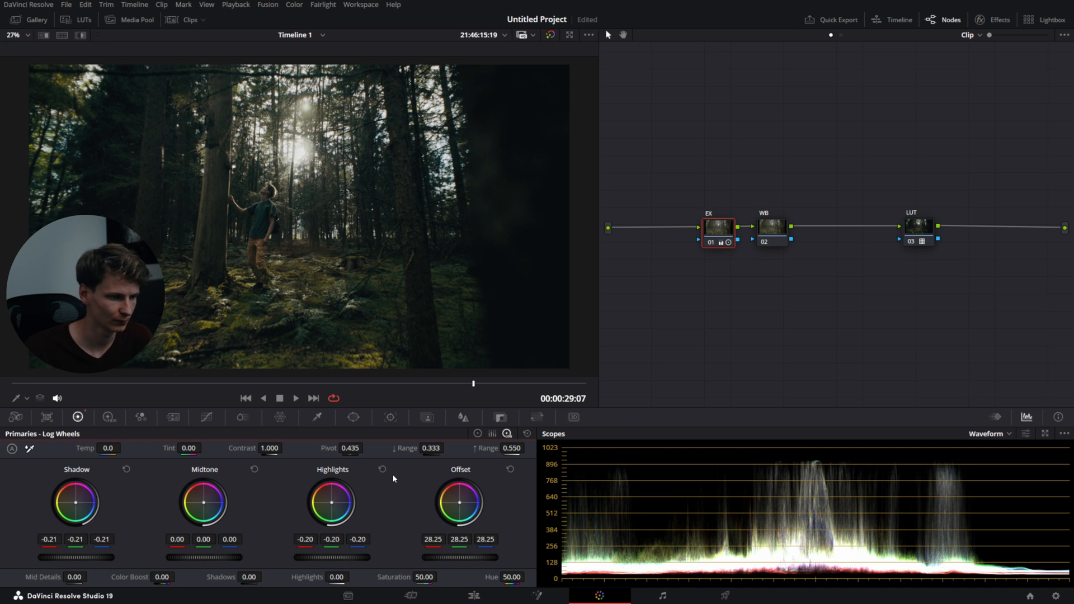
{"action": "left_click", "coordinate": [383, 469]}
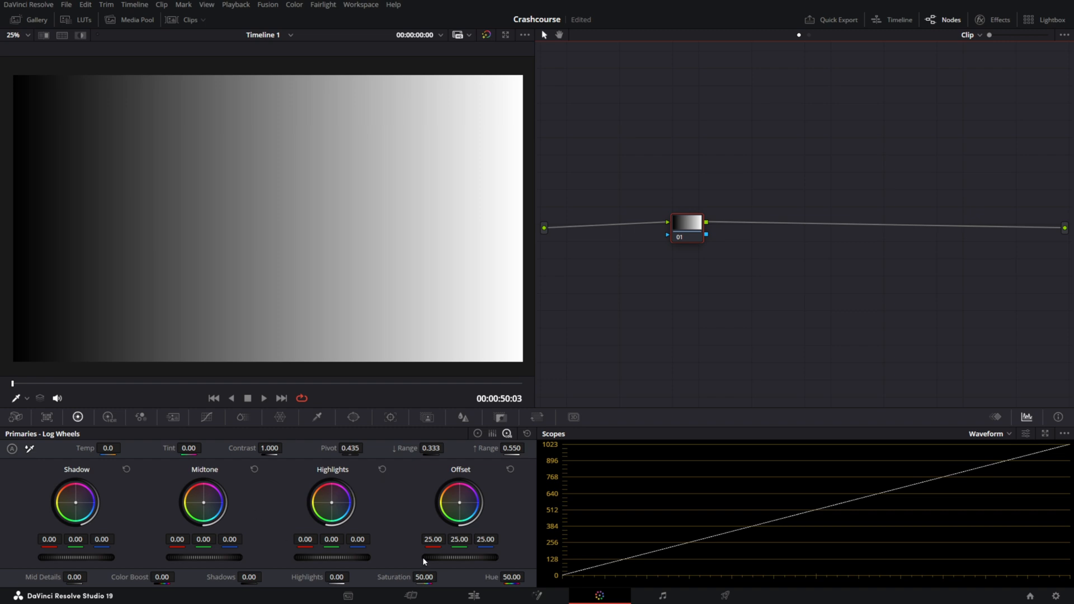
{"action": "mouse_move", "coordinate": [247, 492]}
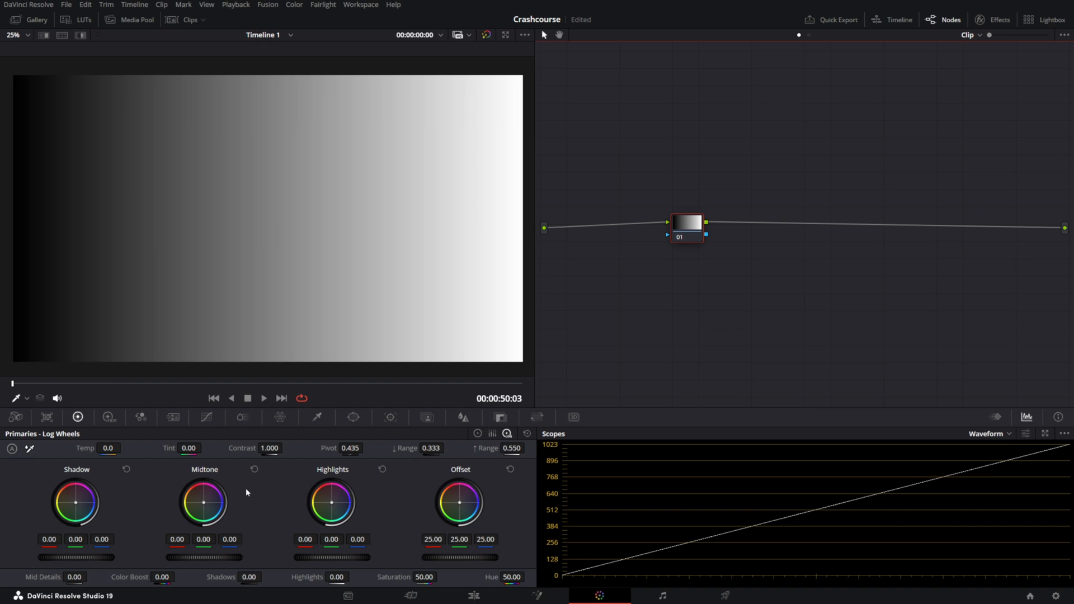
{"action": "mouse_move", "coordinate": [605, 501]}
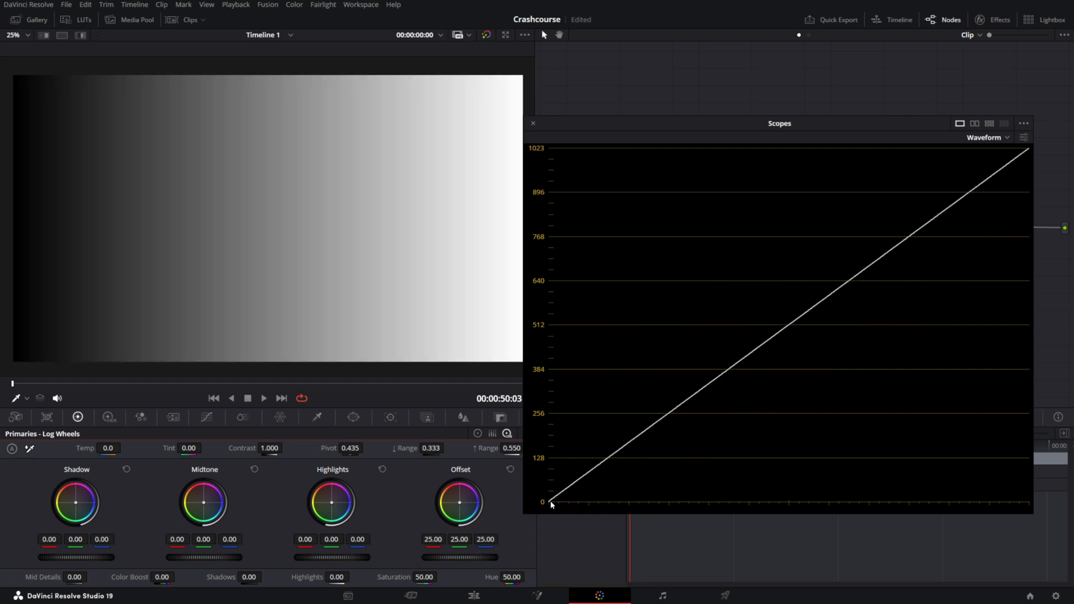
{"action": "mouse_move", "coordinate": [550, 469]}
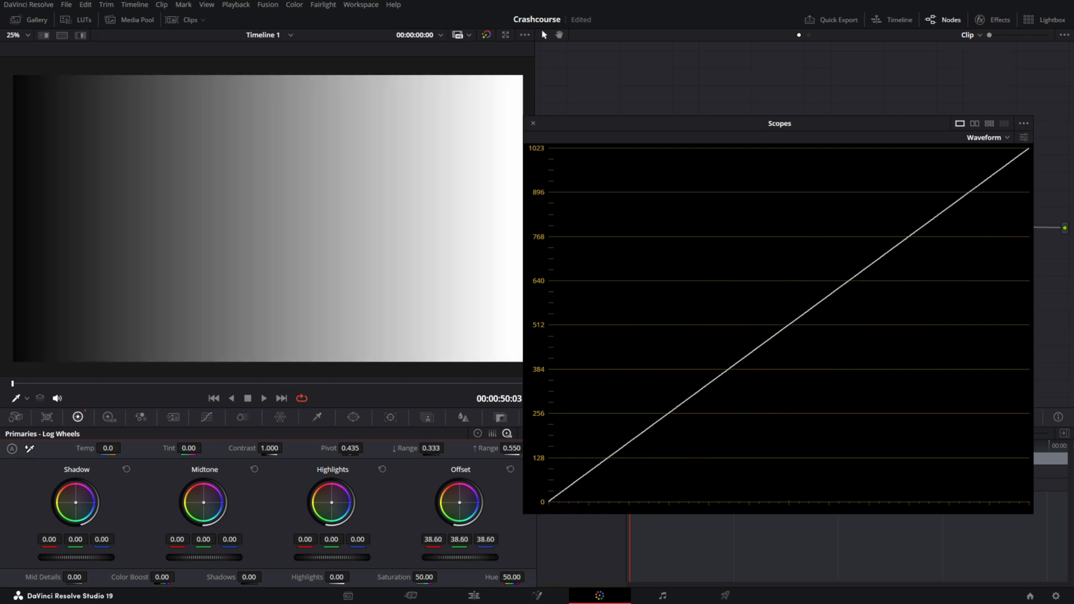
Reset the raised offset wheel to neutral.
{"action": "left_click", "coordinate": [509, 470]}
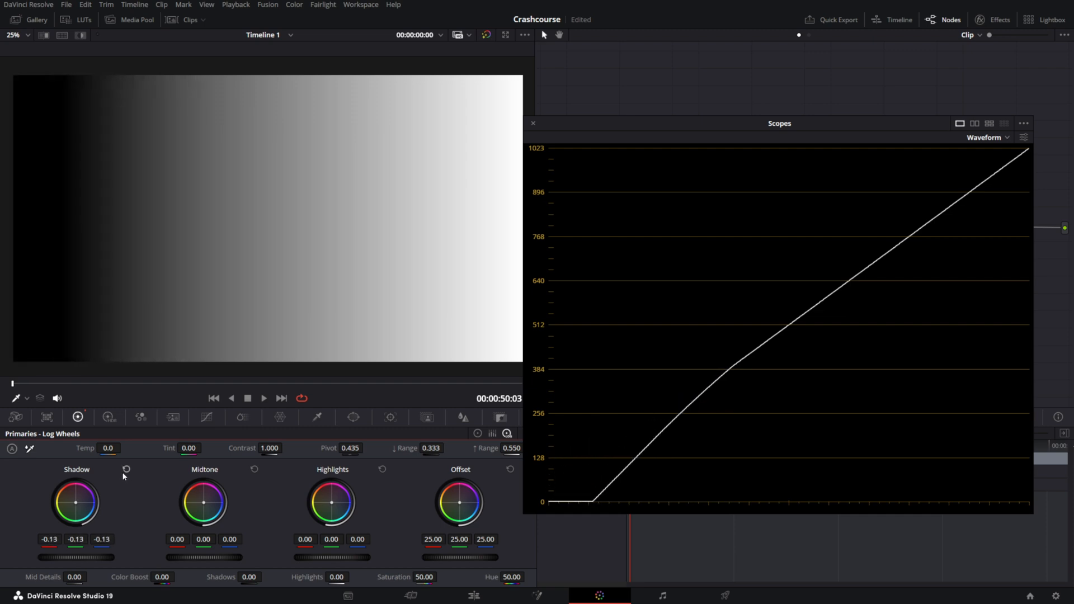
Adjust a log wheel control on the Crashcourse grey ramp.
{"action": "left_click", "coordinate": [125, 470]}
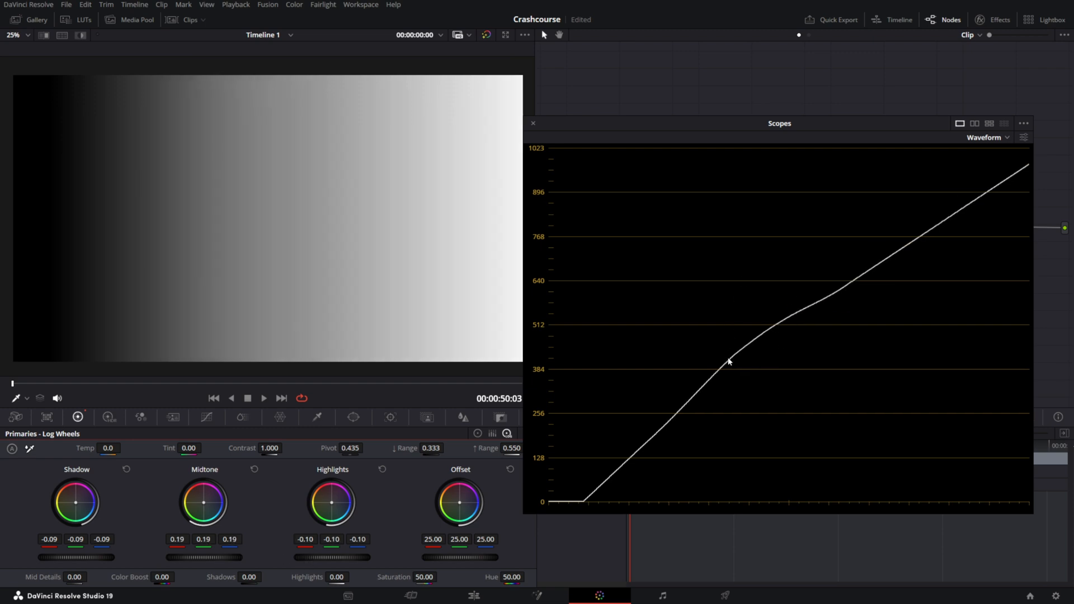
{"action": "mouse_move", "coordinate": [755, 369]}
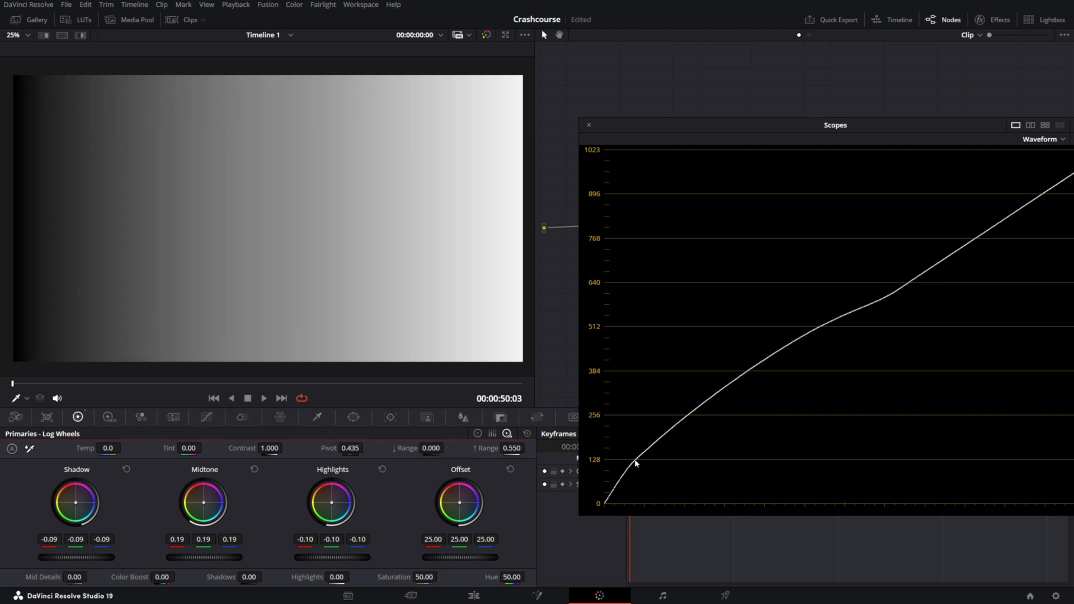
{"action": "mouse_move", "coordinate": [632, 464]}
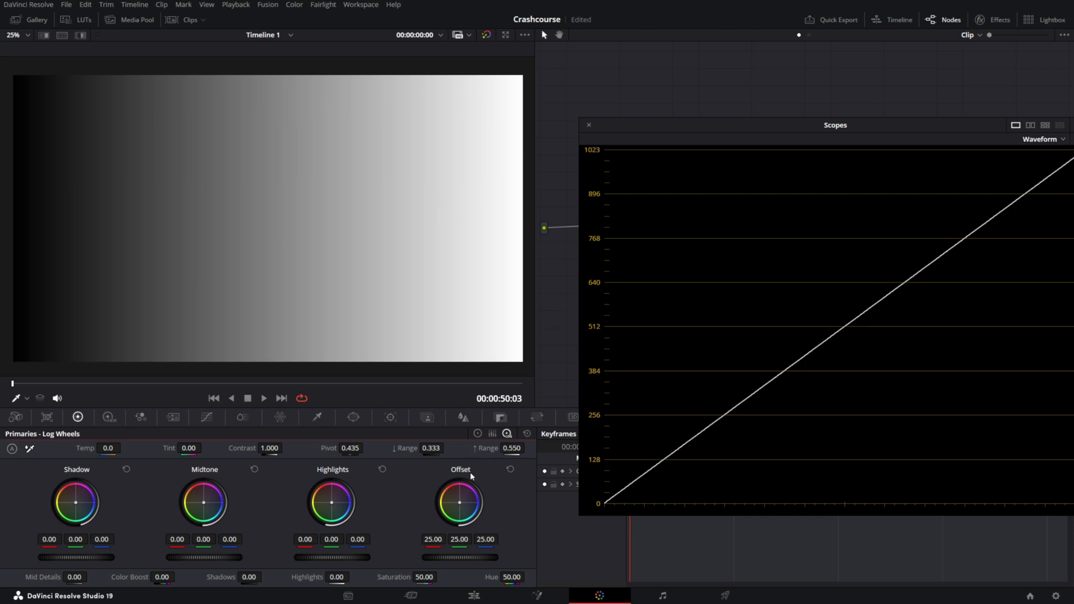
{"action": "triple_click", "coordinate": [431, 449]}
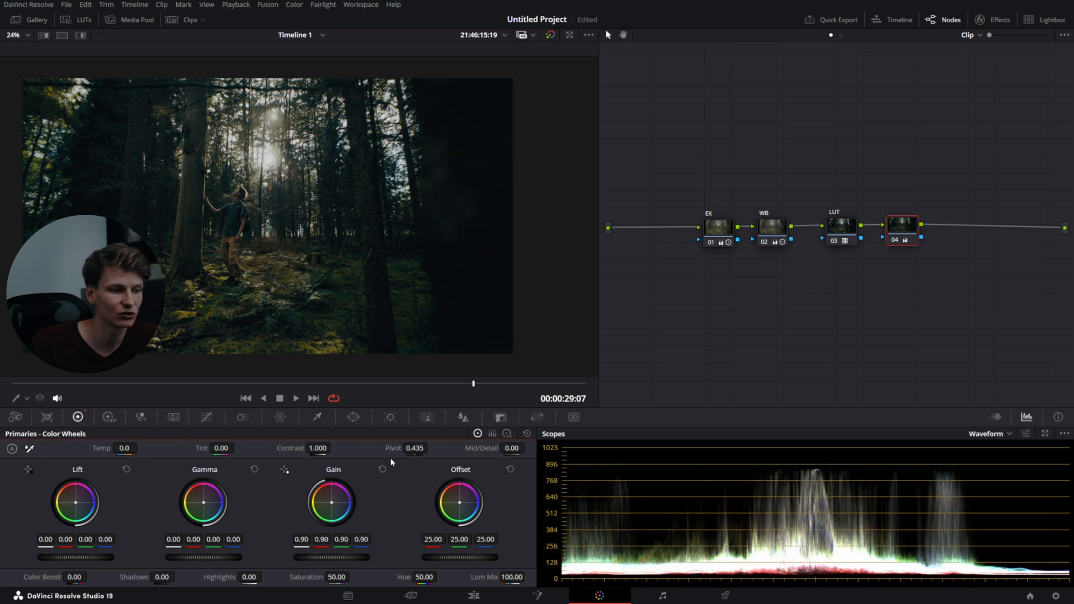
Reset node 04's Gain to neutral and select the EX node.
{"action": "left_click", "coordinate": [382, 469]}
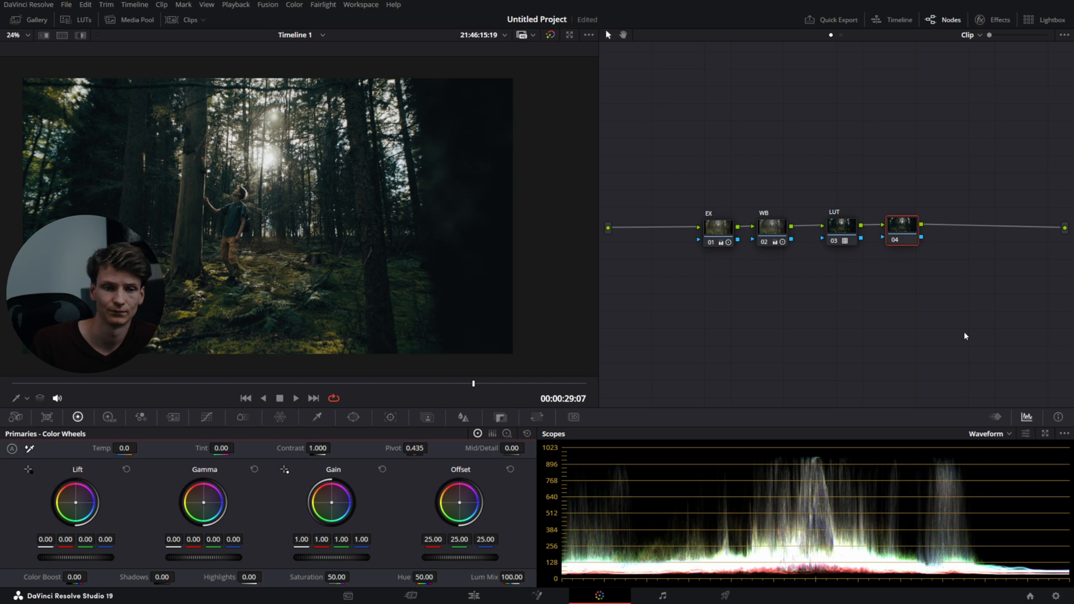
{"action": "left_click", "coordinate": [718, 226]}
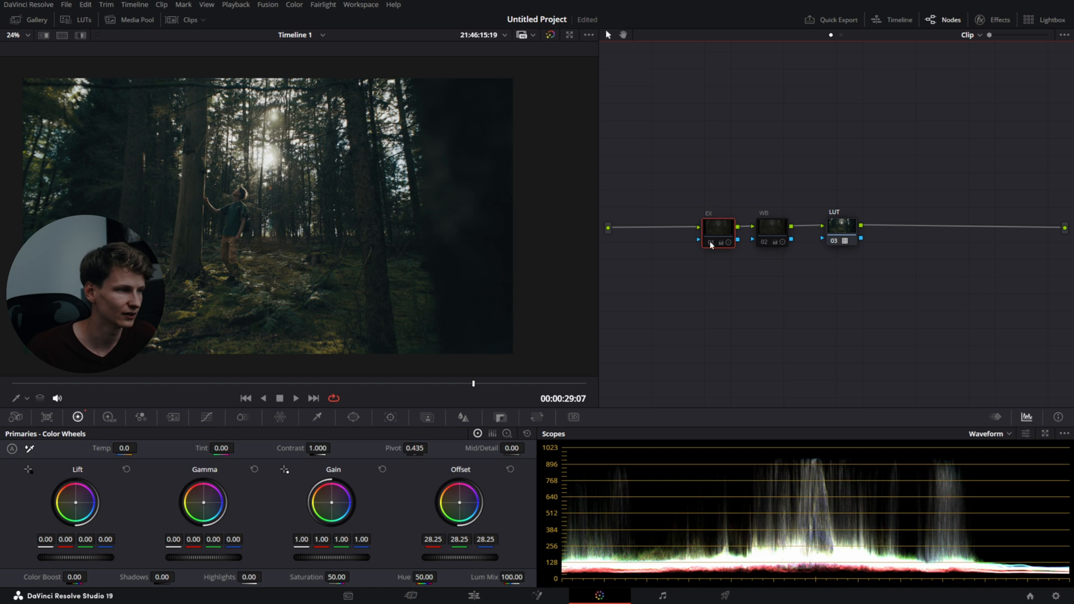